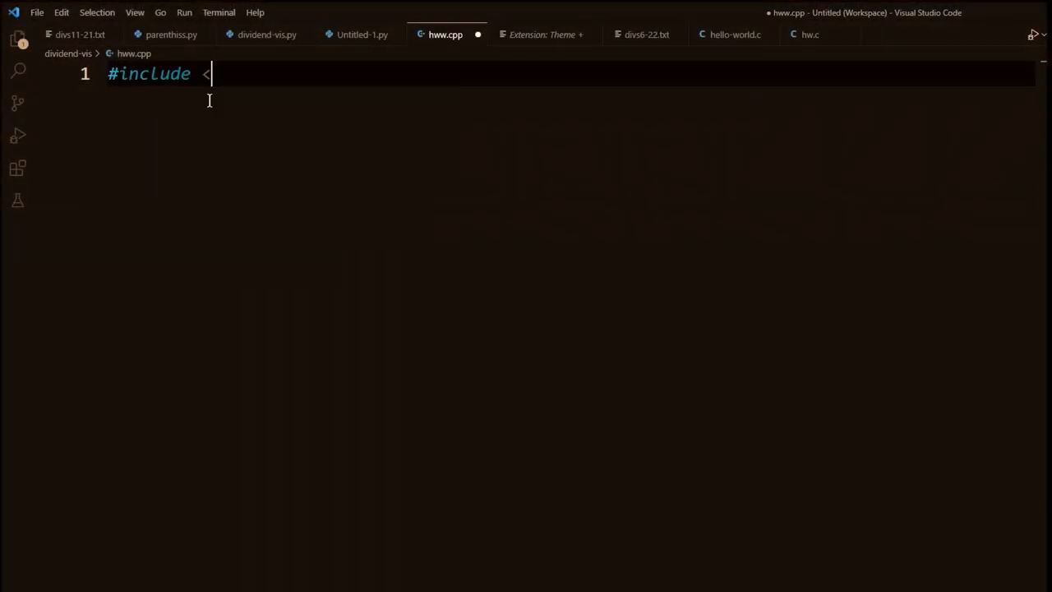
pyautogui.write('iostream>')
pyautogui.write('std')
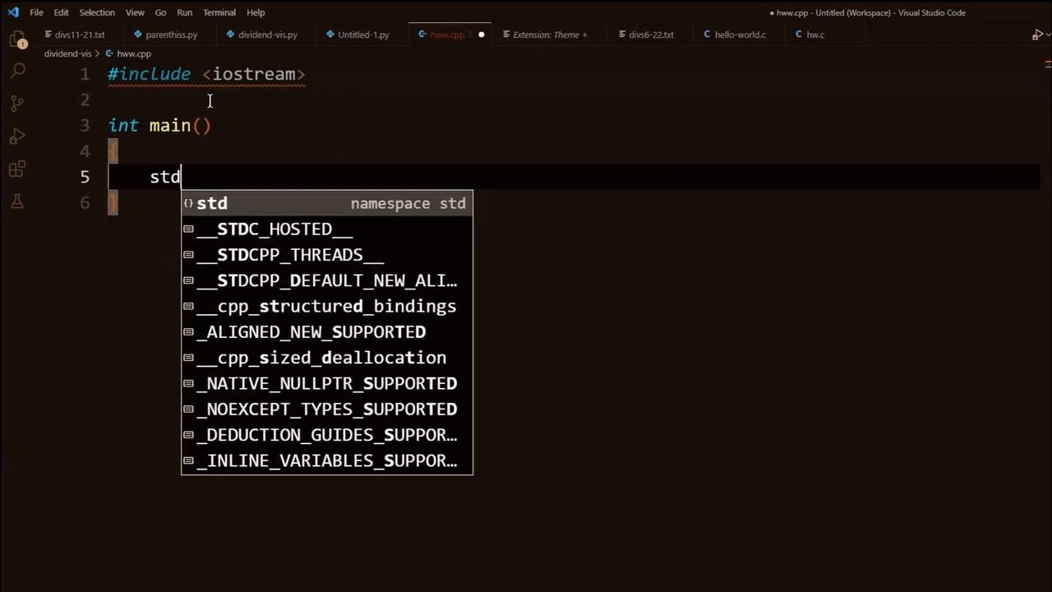
pyautogui.write('::cout')
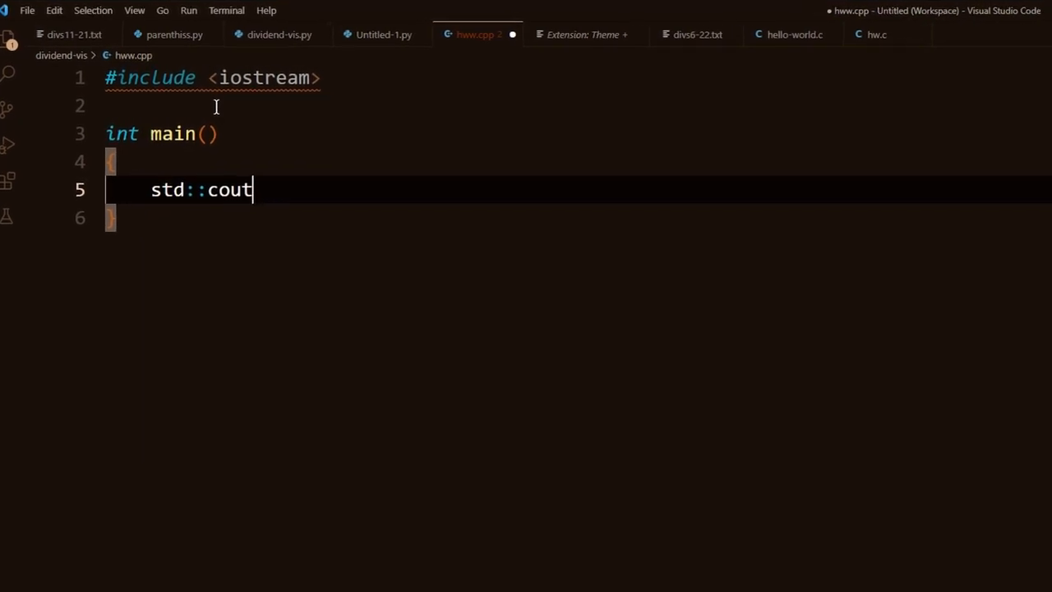
pyautogui.write('<< "Hell"')
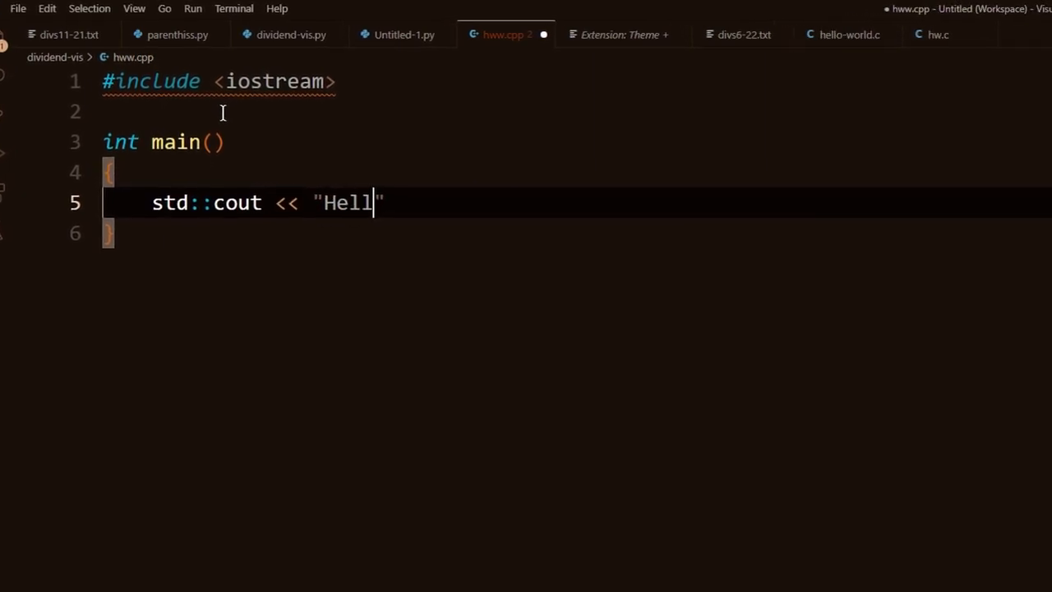
pyautogui.write('o, world')
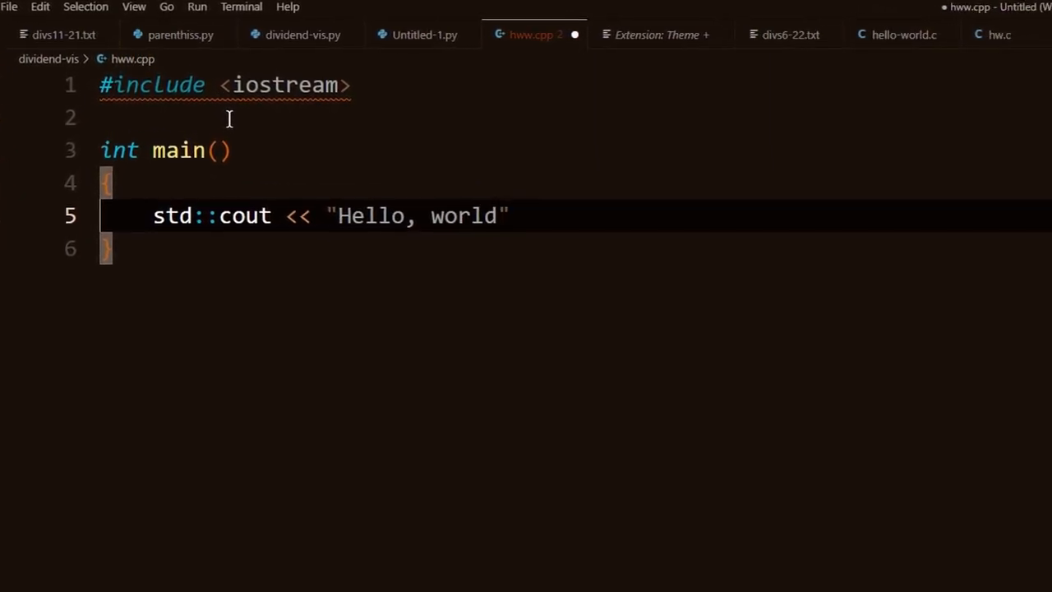